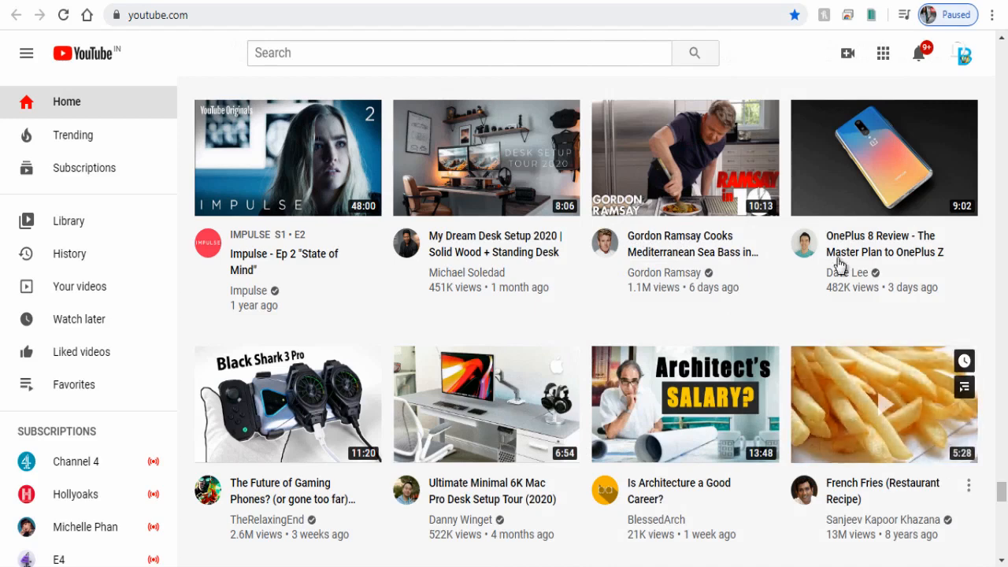
Choose Upload video from the Create menu to begin uploading a new video
{"action": "left_click", "coordinate": [846, 53]}
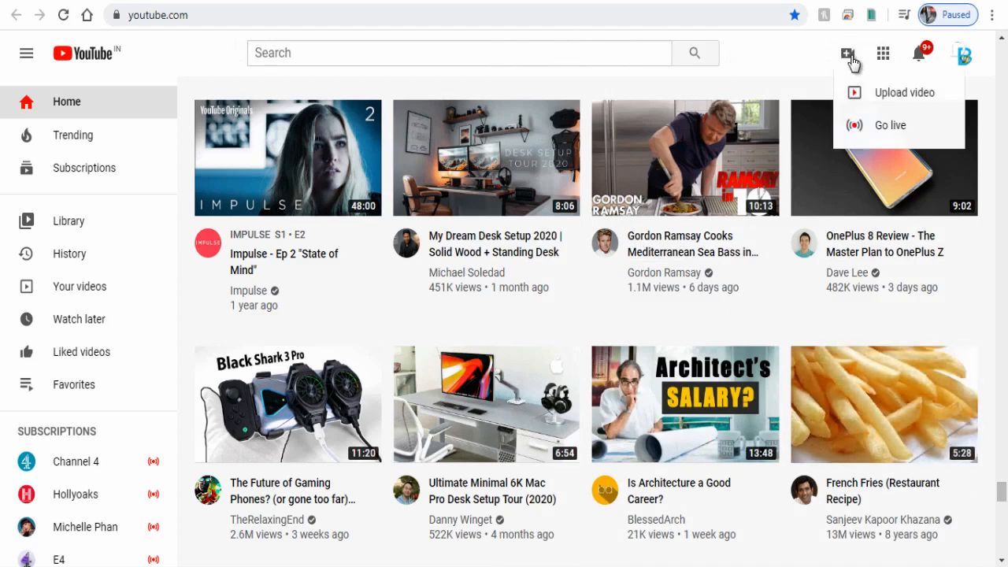
{"action": "mouse_move", "coordinate": [876, 98]}
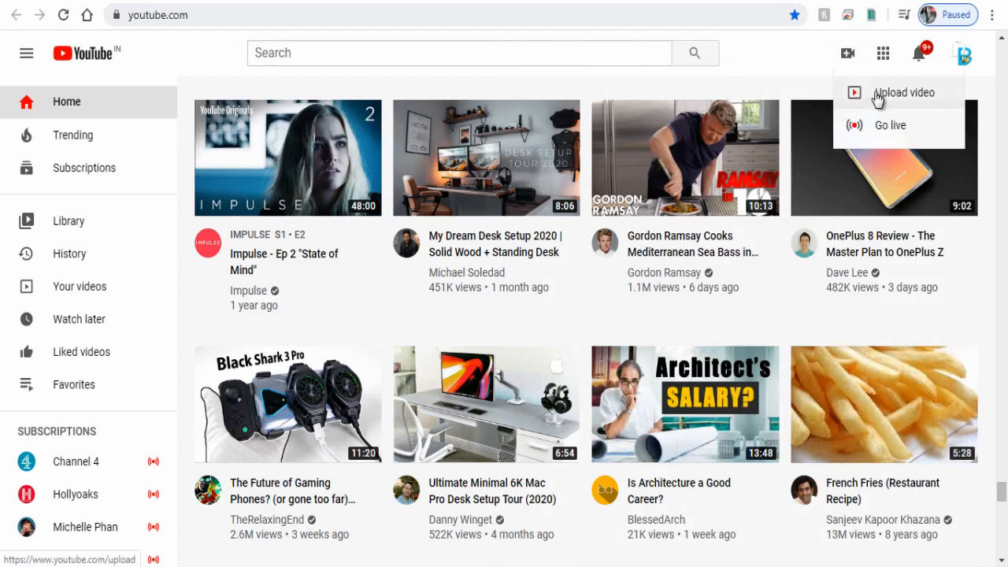
{"action": "left_click", "coordinate": [901, 92]}
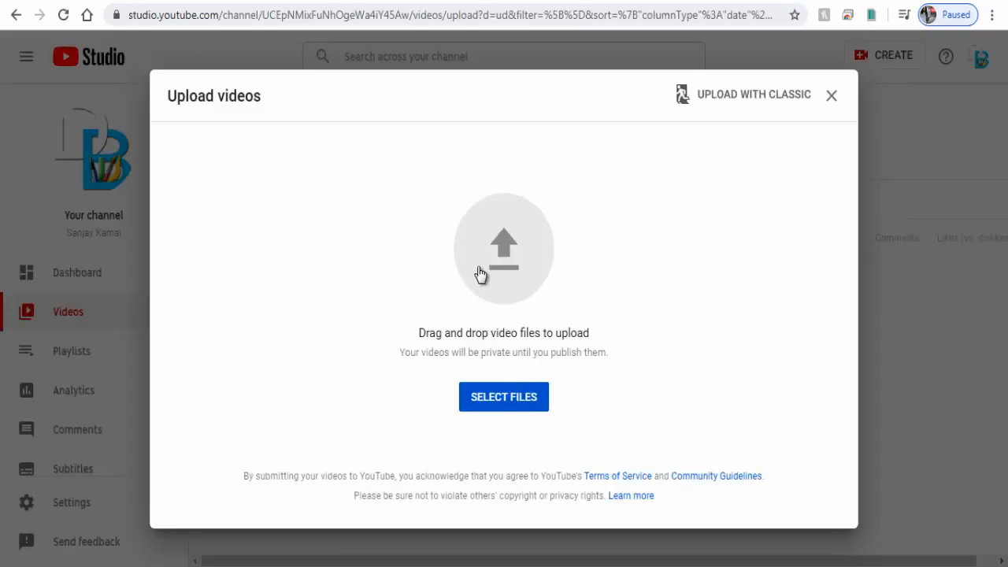
{"action": "mouse_move", "coordinate": [512, 306]}
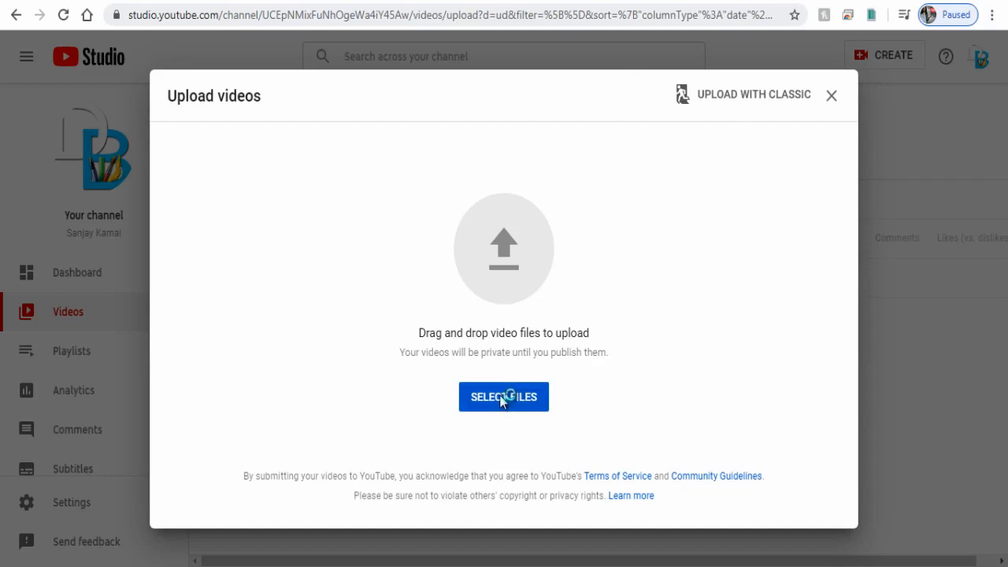
Select and upload 'Youtube video ranking on youtube search page 2020' from the Studio Upload folder
{"action": "left_click", "coordinate": [503, 397]}
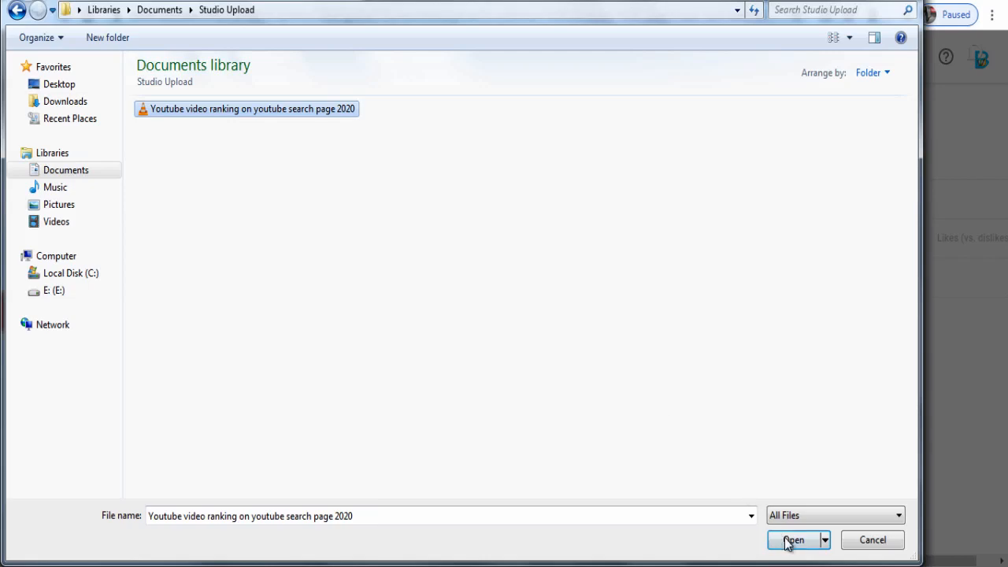
{"action": "left_click", "coordinate": [793, 539]}
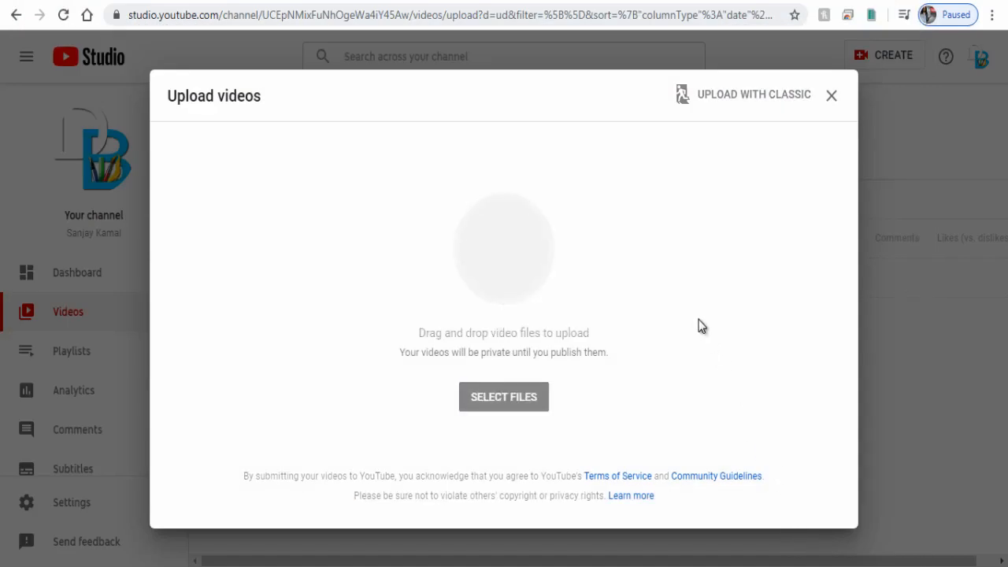
{"action": "left_click", "coordinate": [503, 396]}
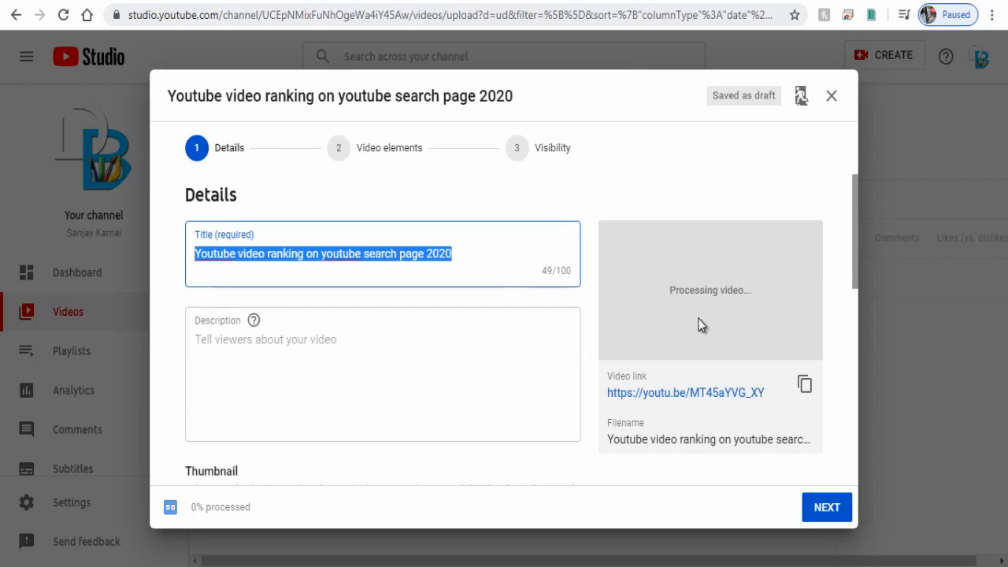
Add a description on how videos rank, the ranking thumbnail, and the tag 'youtube video rank on search results'
{"action": "type", "text": "In this video we will see how youtube video are ranked in youtube search pages"}
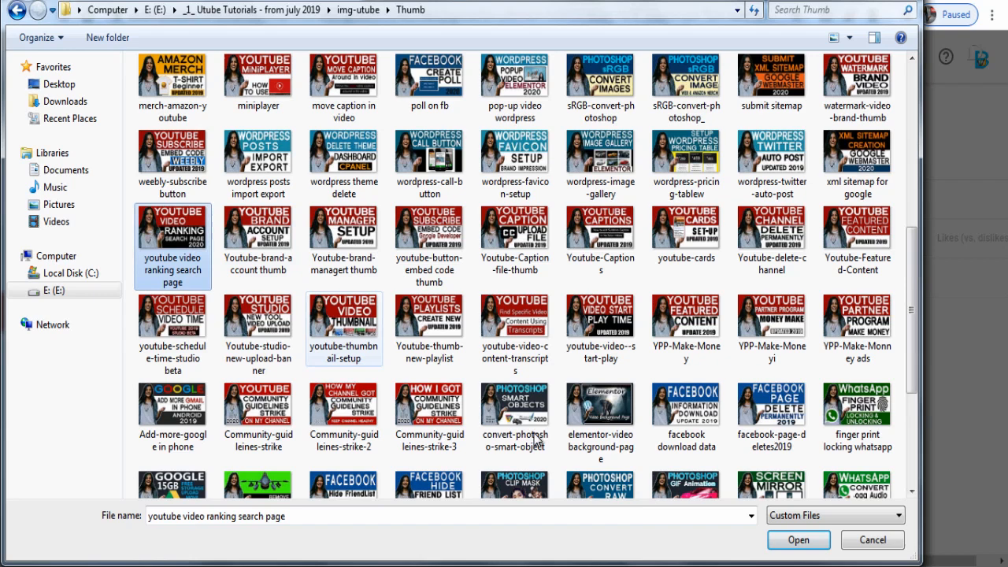
{"action": "left_click", "coordinate": [798, 539]}
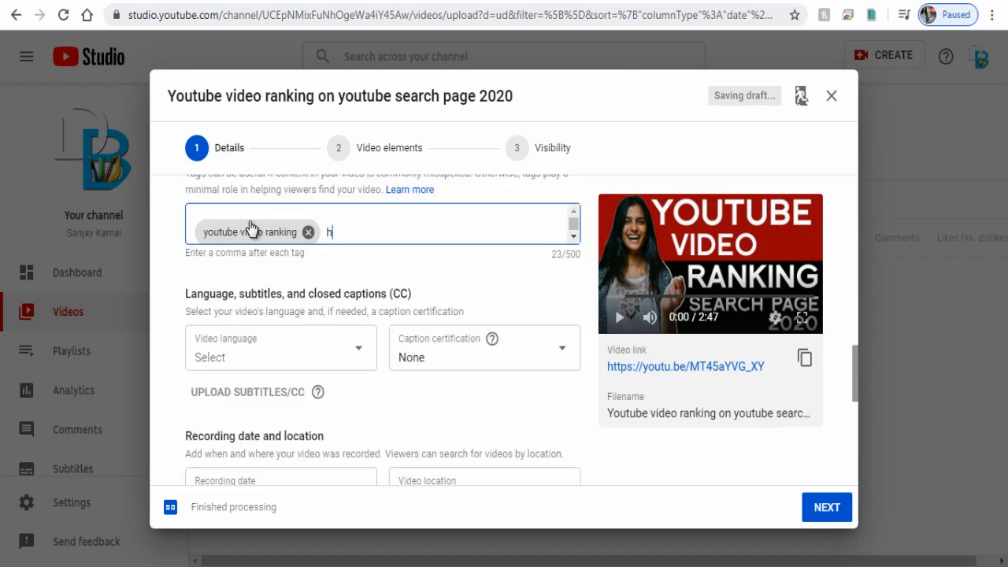
{"action": "type", "text": "youtube video rank on search results"}
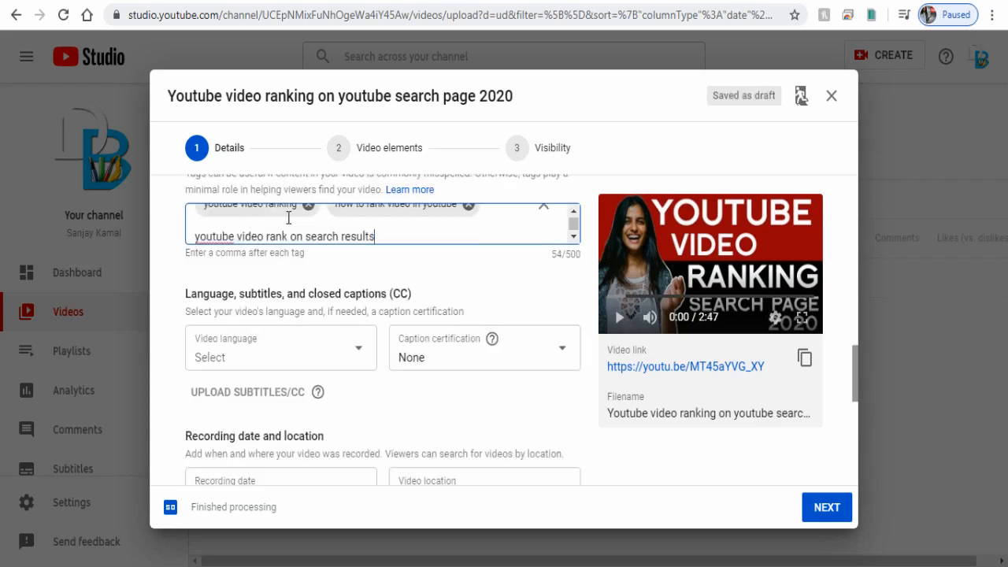
{"action": "left_click", "coordinate": [826, 506]}
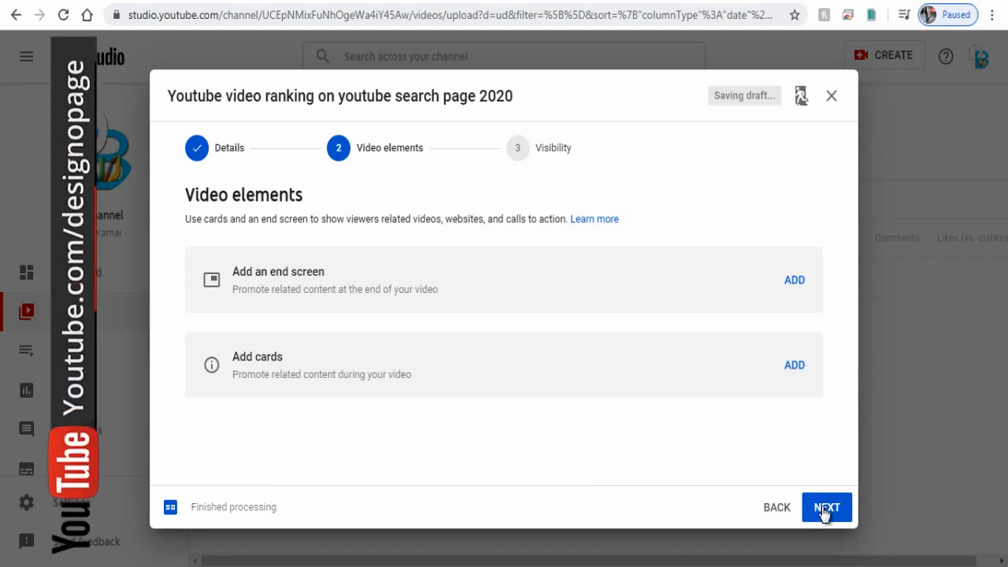
Schedule the video as a Premiere for May 8, 2020, 1:00 AM, and open its watch page
{"action": "left_click", "coordinate": [826, 507]}
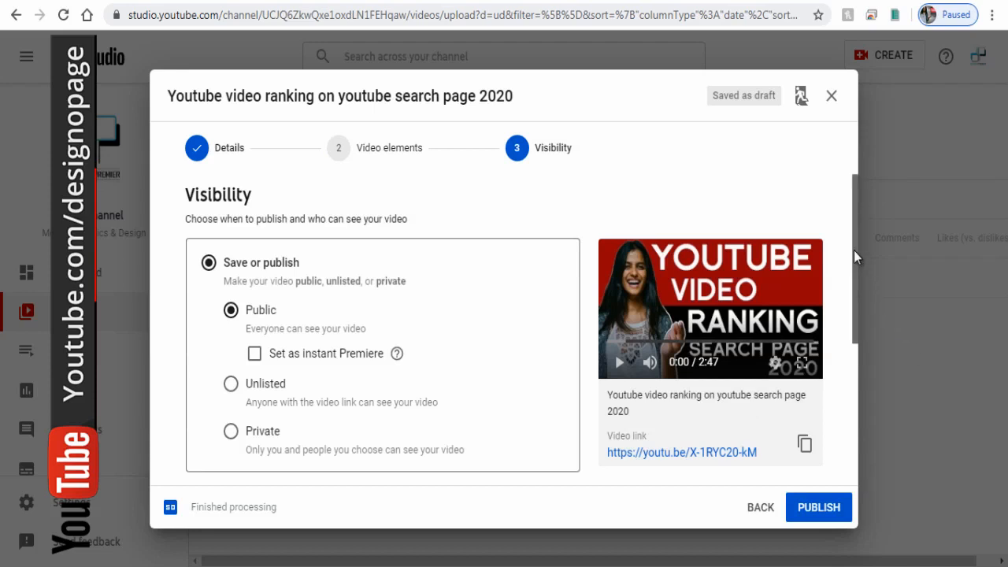
{"action": "scroll", "scroll_direction": "down", "scroll_amount": 3}
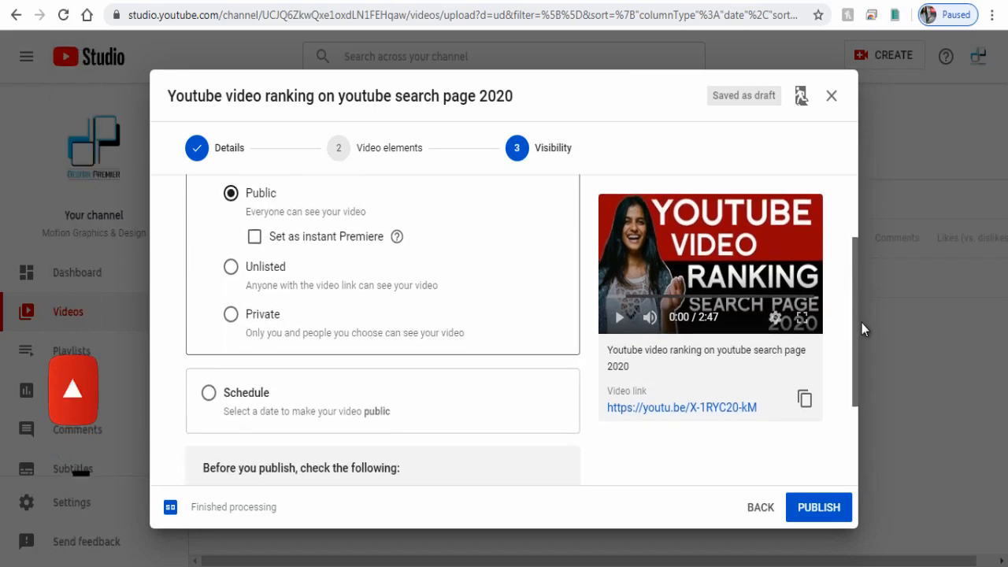
{"action": "scroll", "scroll_direction": "down", "scroll_amount": 3}
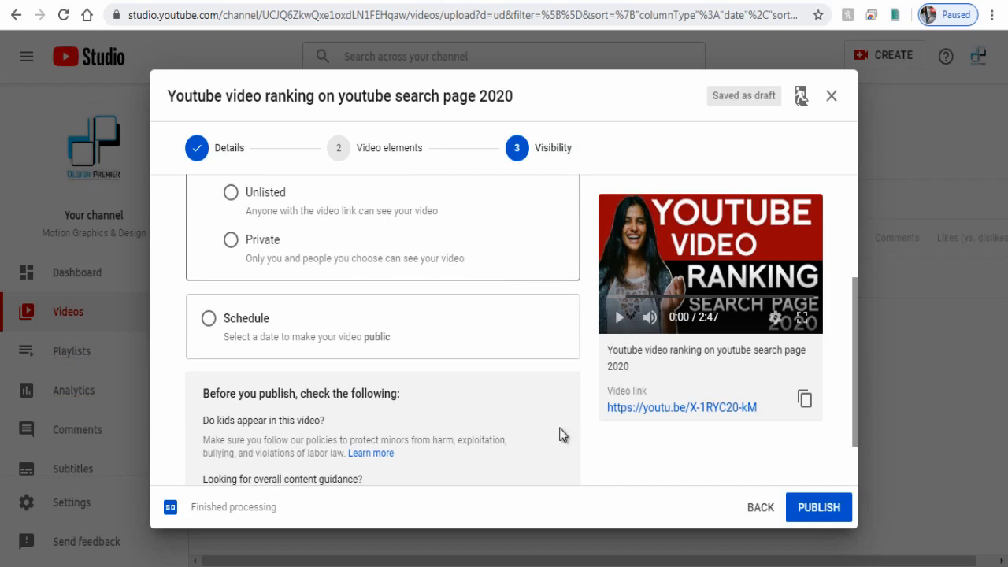
{"action": "mouse_move", "coordinate": [213, 325]}
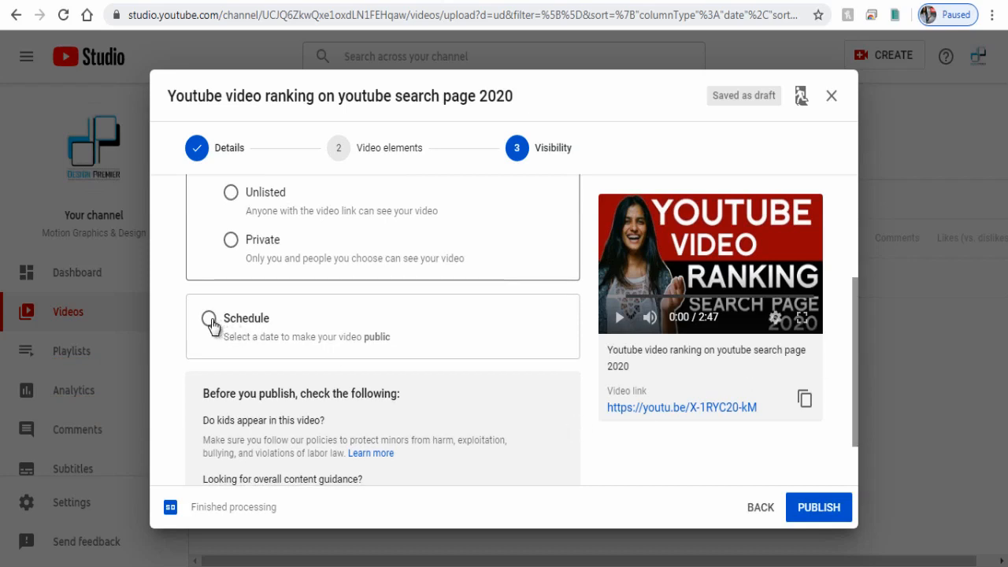
{"action": "left_click", "coordinate": [230, 318]}
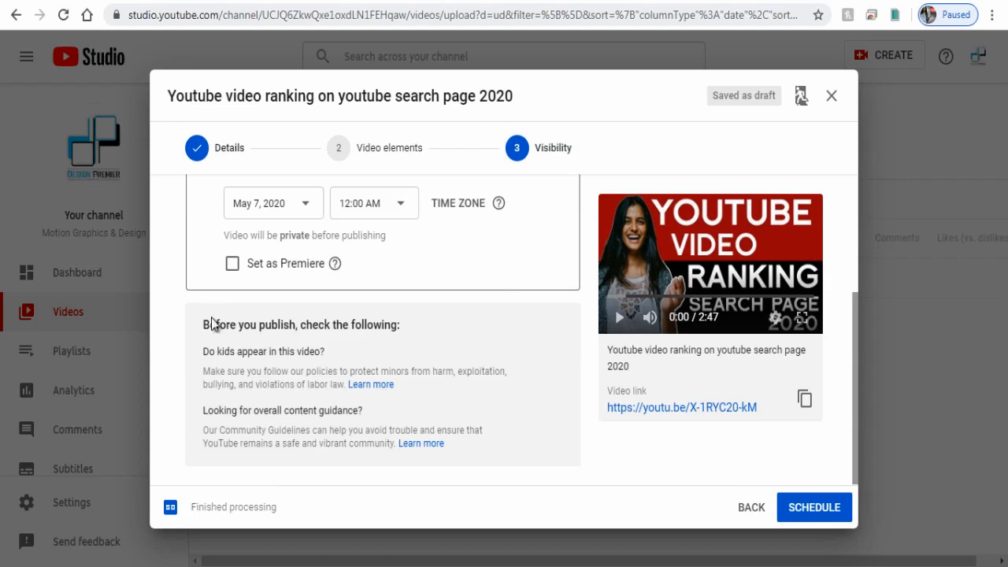
{"action": "mouse_move", "coordinate": [358, 215]}
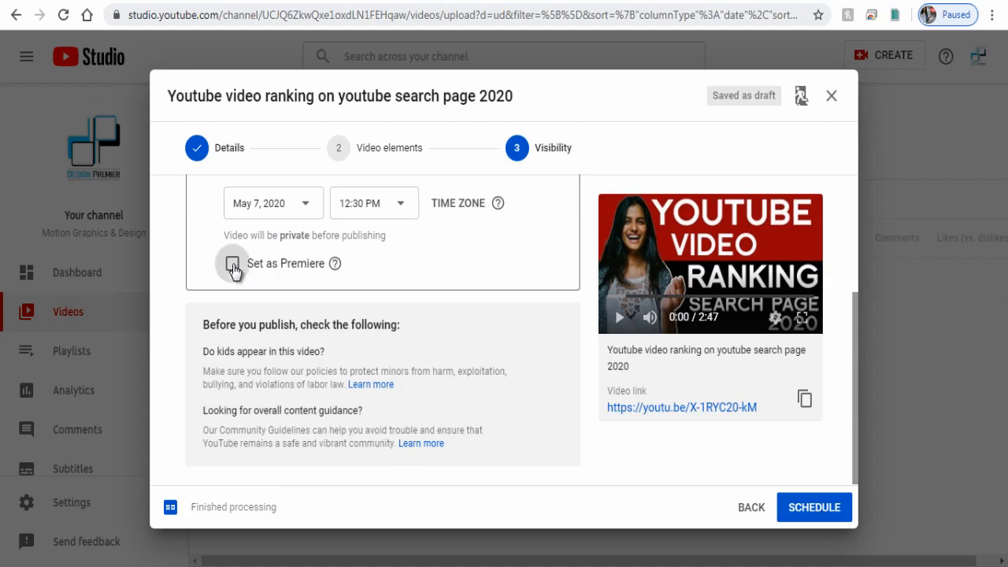
{"action": "left_click", "coordinate": [232, 263]}
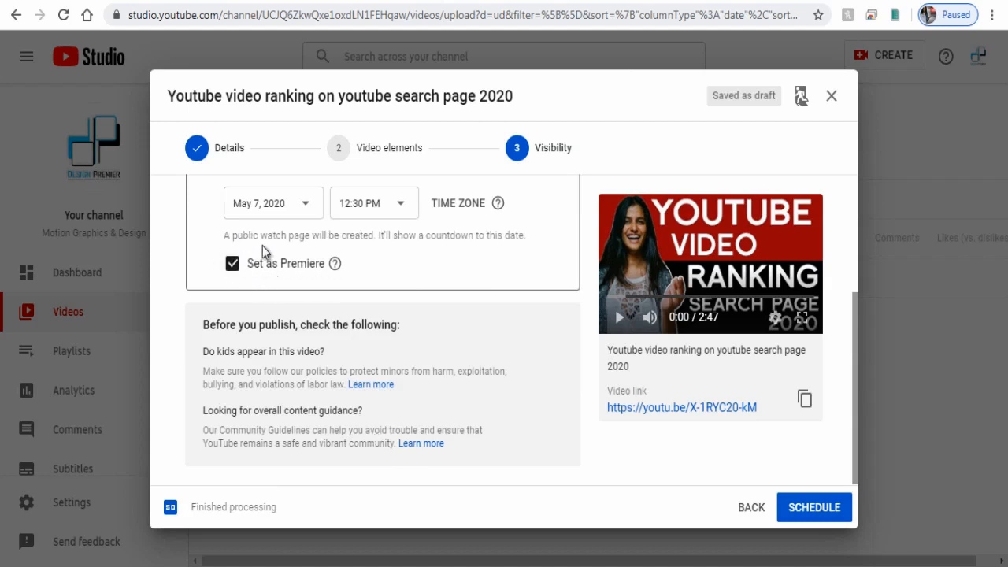
{"action": "left_click", "coordinate": [813, 506]}
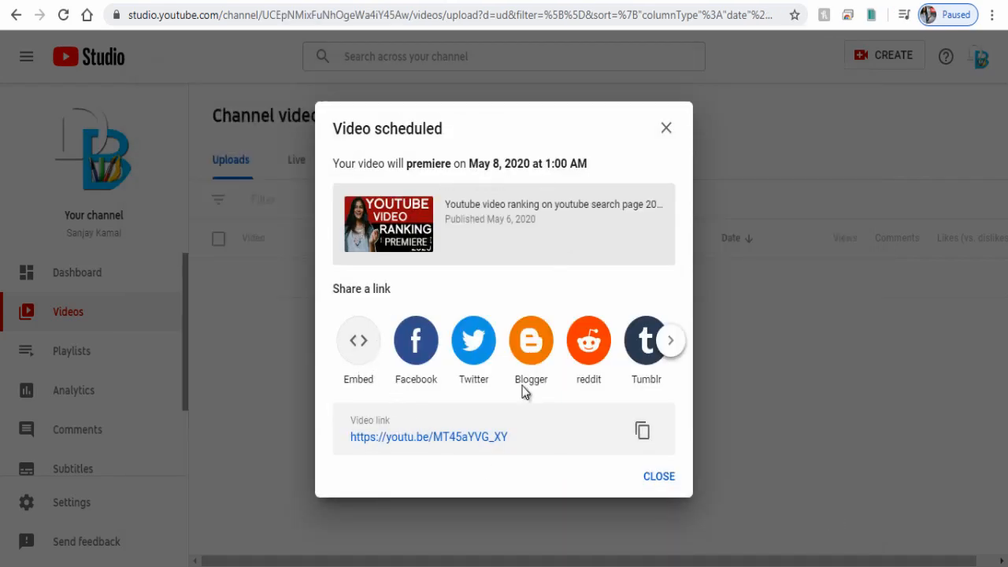
{"action": "left_click", "coordinate": [429, 436]}
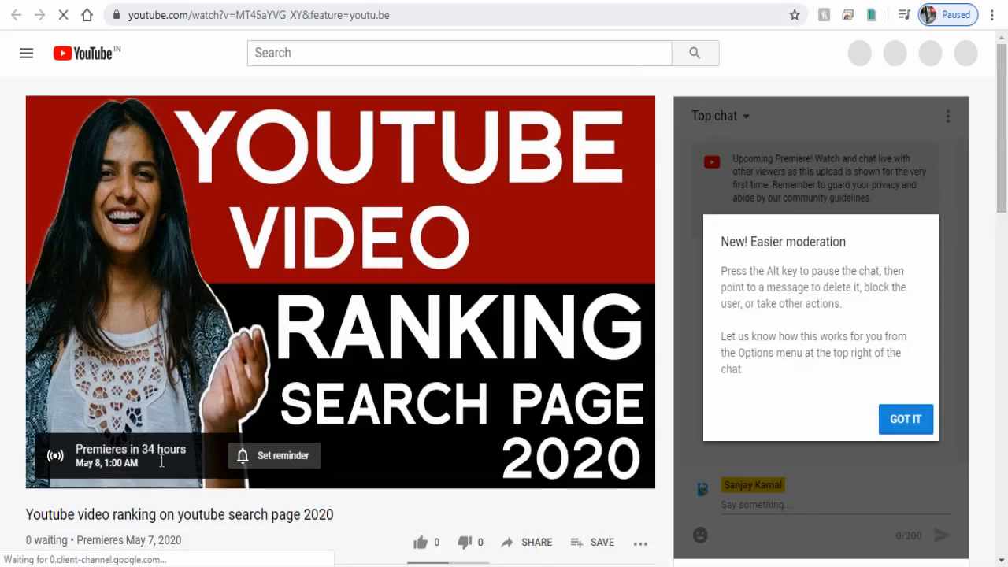
Set a Premiere reminder, dismiss the chat tip, and view chat participants and popout chat
{"action": "left_click", "coordinate": [273, 455]}
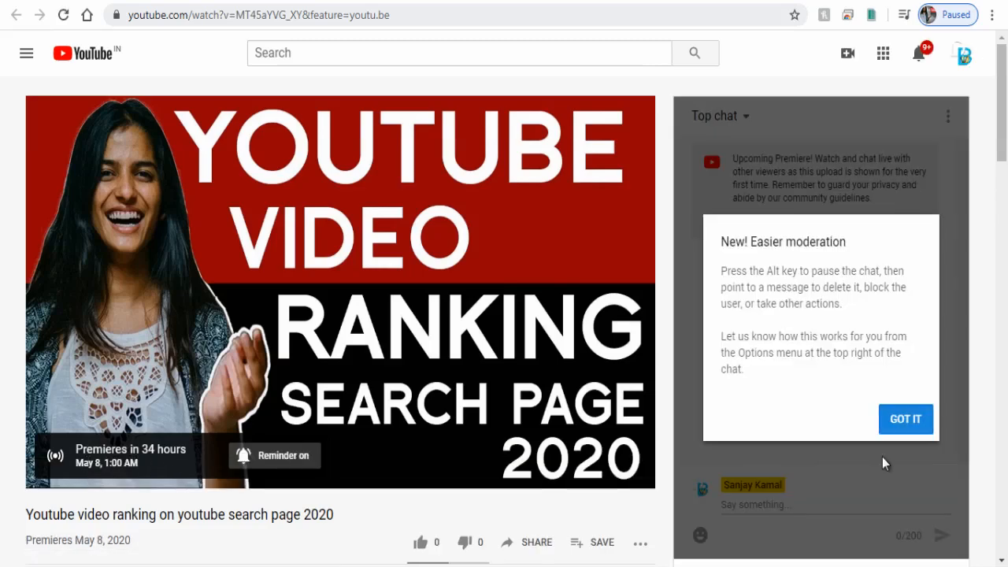
{"action": "left_click", "coordinate": [904, 419]}
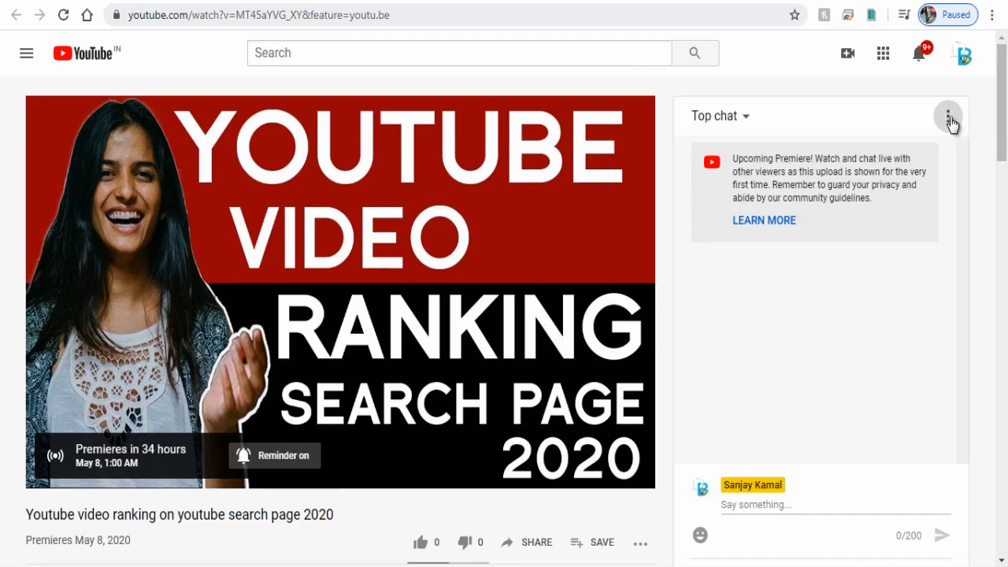
{"action": "left_click", "coordinate": [947, 116]}
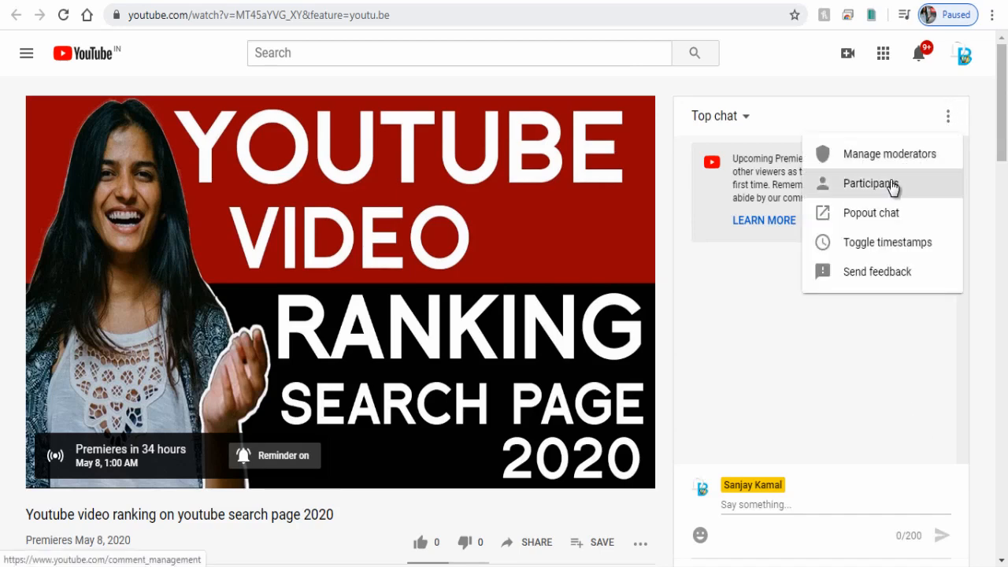
{"action": "left_click", "coordinate": [869, 184]}
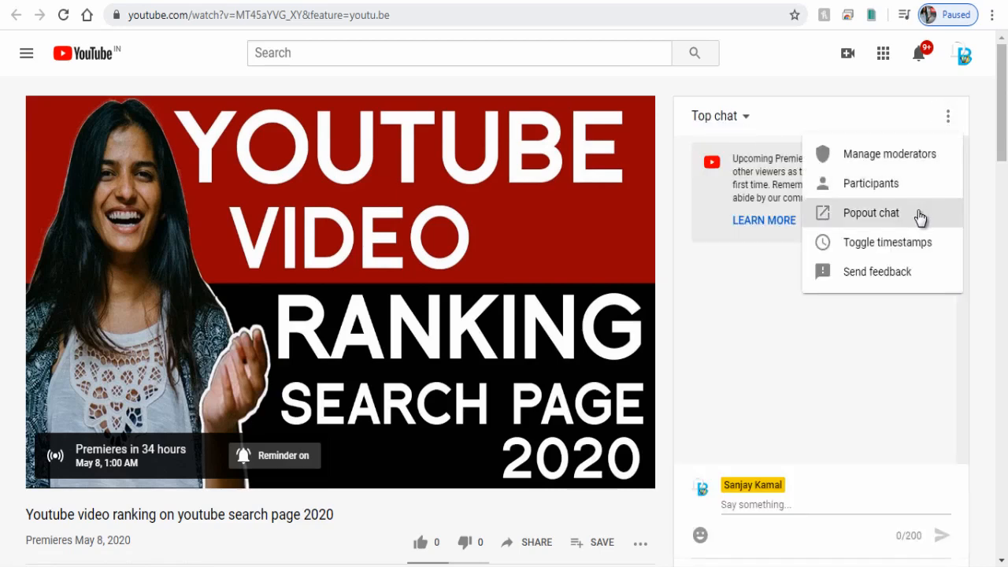
{"action": "left_click", "coordinate": [869, 213]}
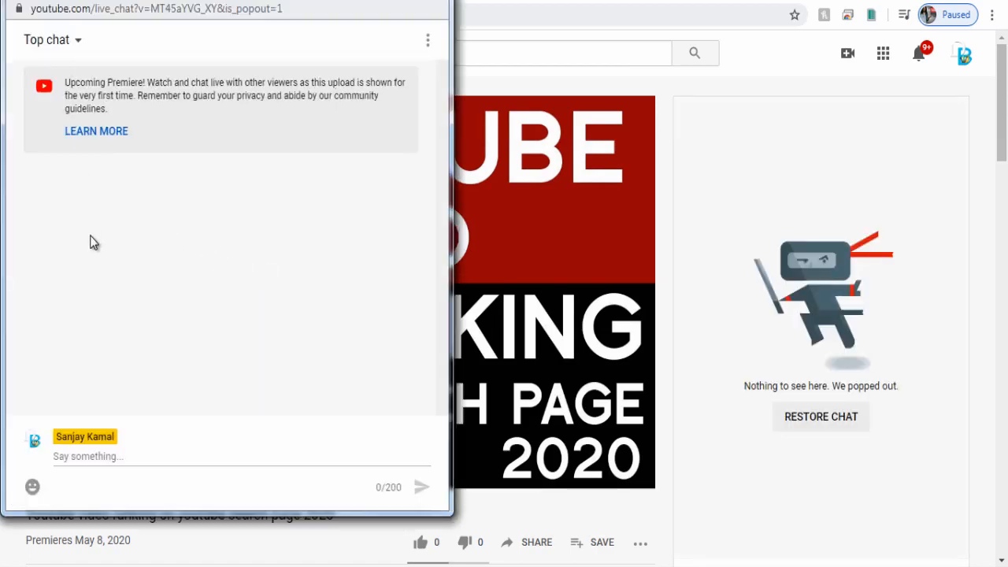
Post 'Hi' in the live chat and toggle chat timestamps
{"action": "left_click", "coordinate": [820, 416]}
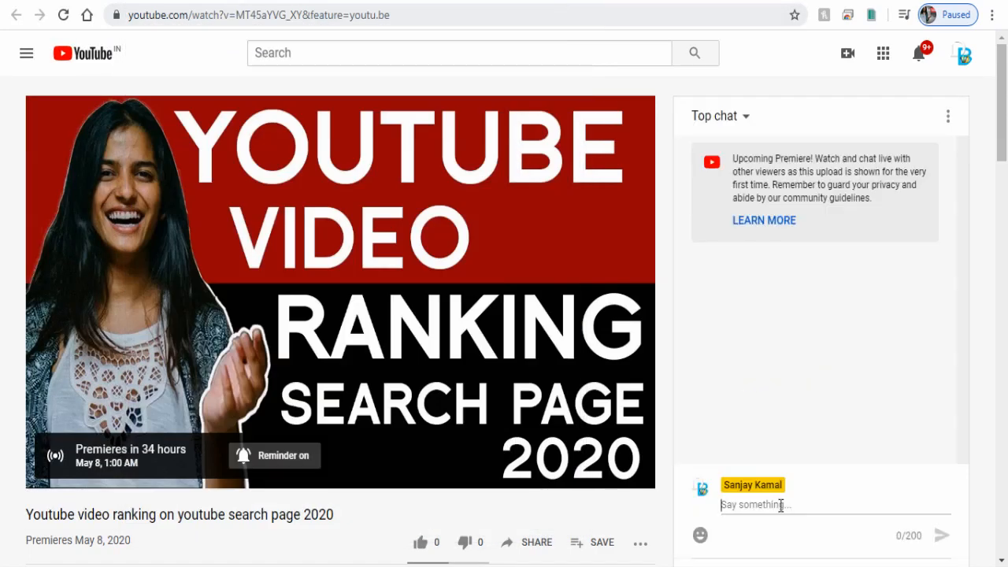
{"action": "key", "text": "Return"}
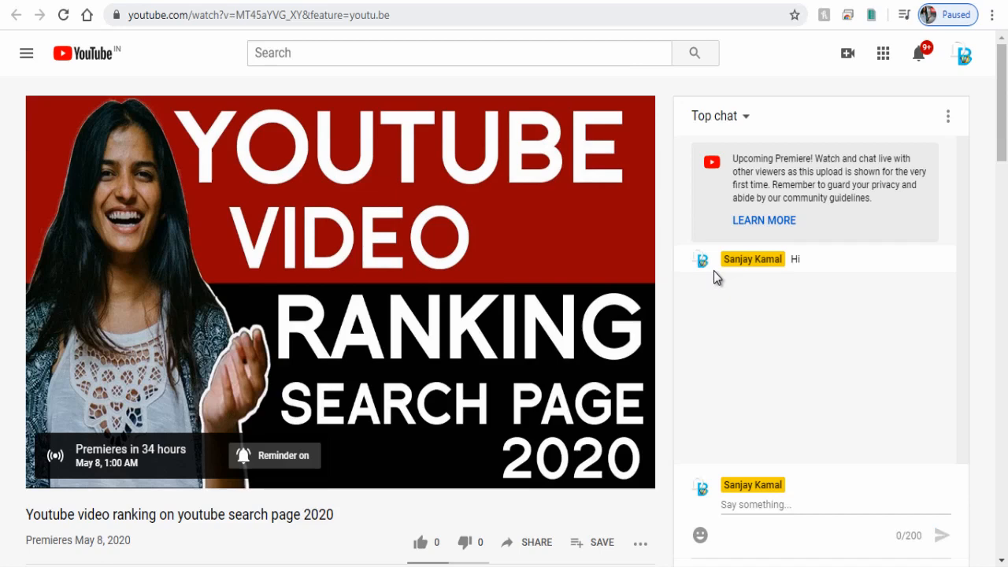
{"action": "left_click", "coordinate": [947, 116]}
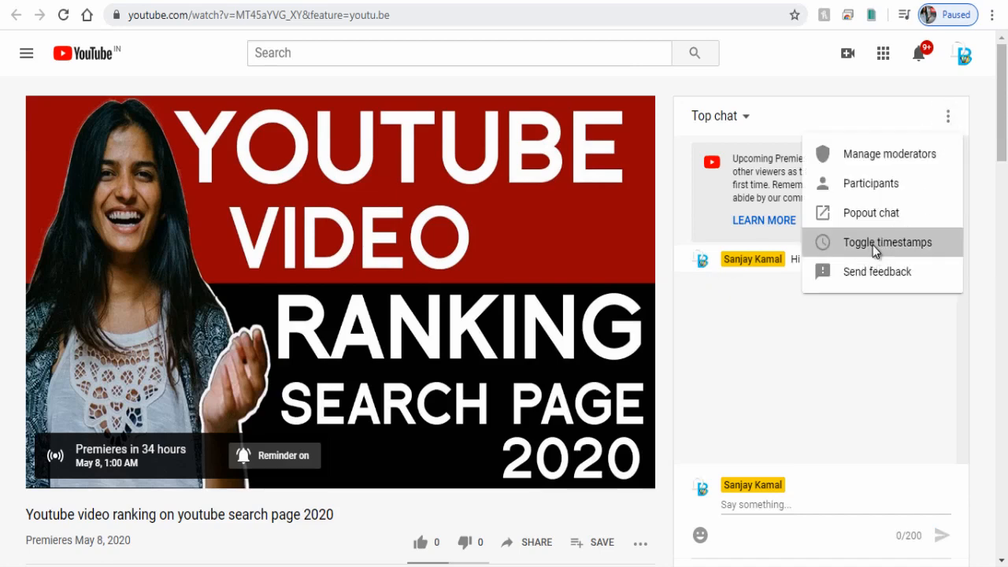
{"action": "left_click", "coordinate": [887, 242]}
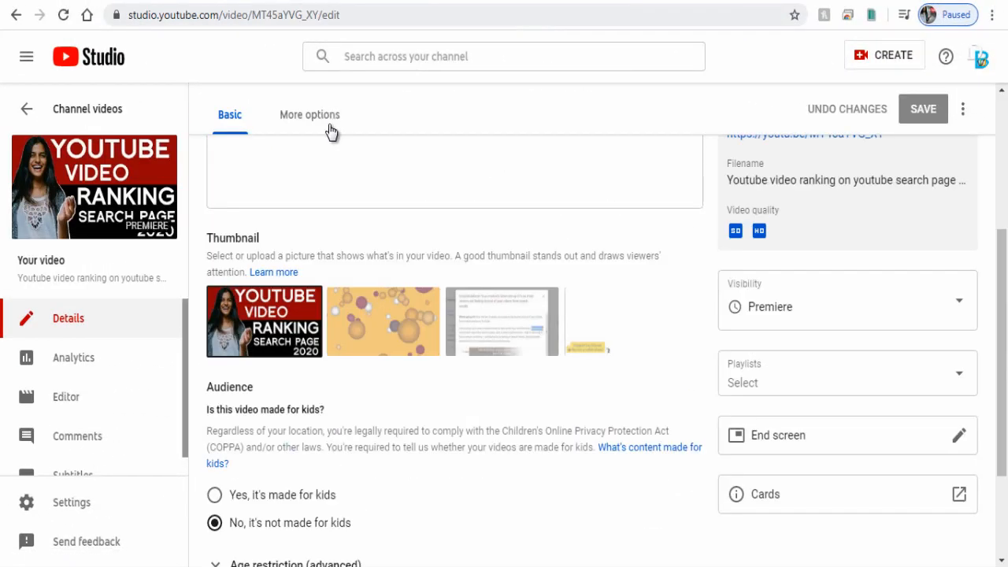
Switch to the More options tab to show the video's Live Chat settings
{"action": "left_click", "coordinate": [310, 114]}
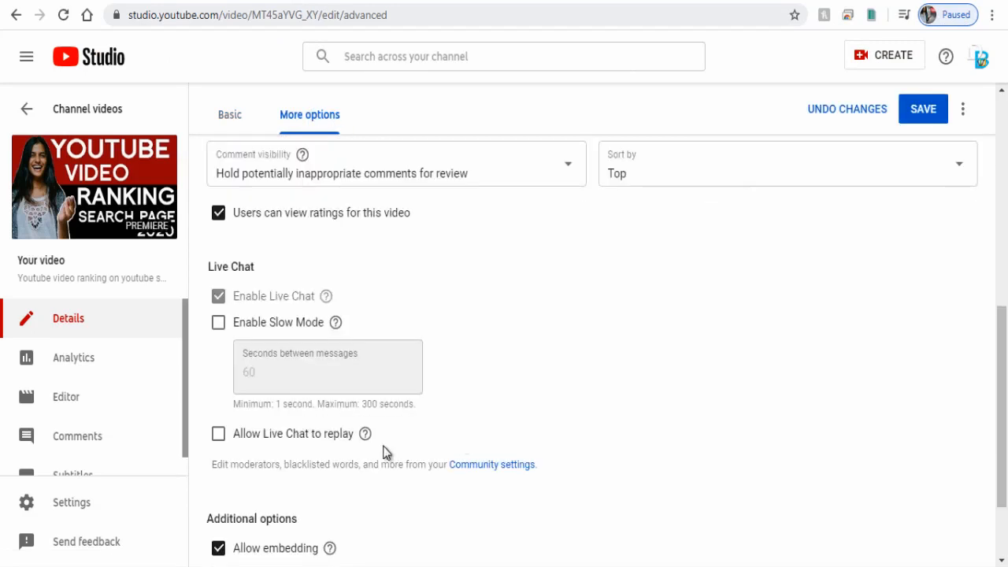